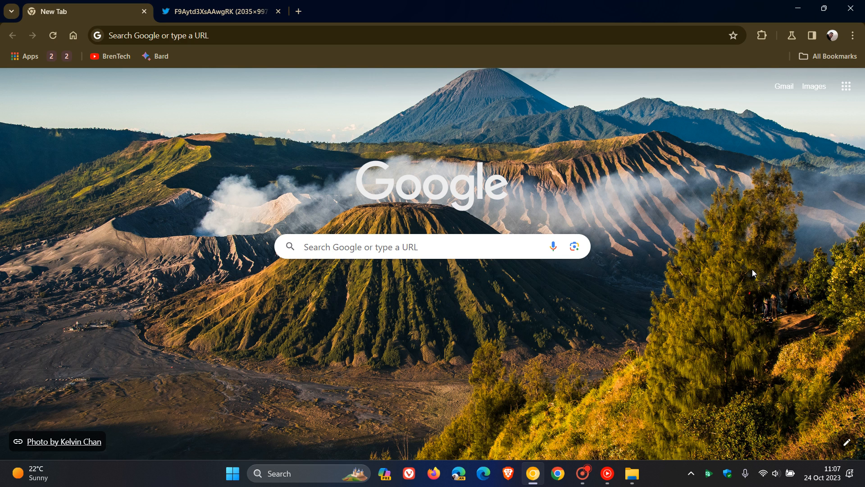
# Open Reading mode from the toolbar's Side panel button beside the New Tab page.
pyautogui.click(811, 36)
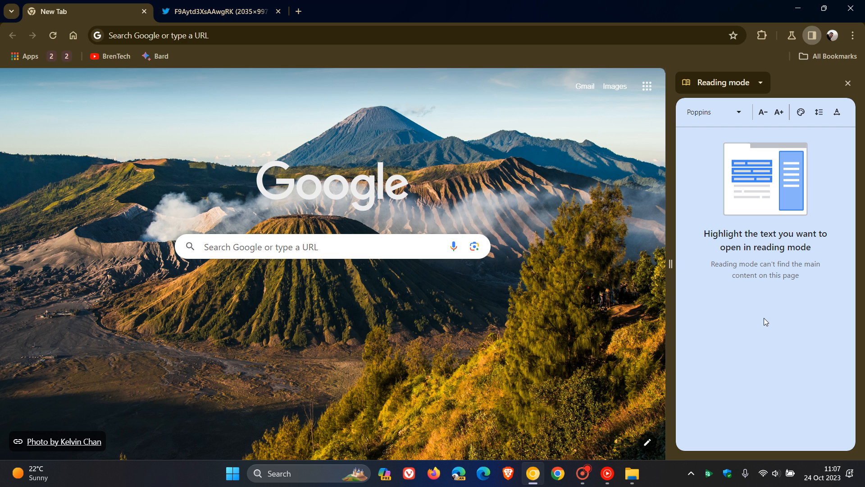
pyautogui.moveTo(848, 83)
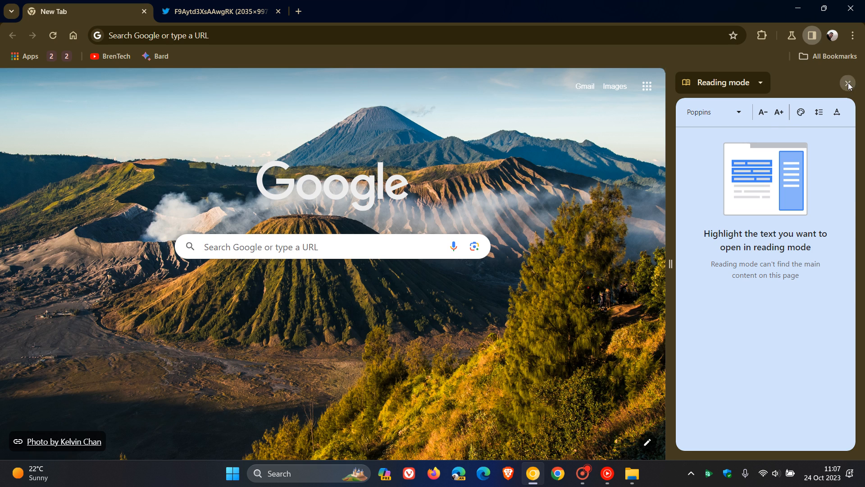
# Close the Reading mode panel with the X in its header.
pyautogui.click(849, 82)
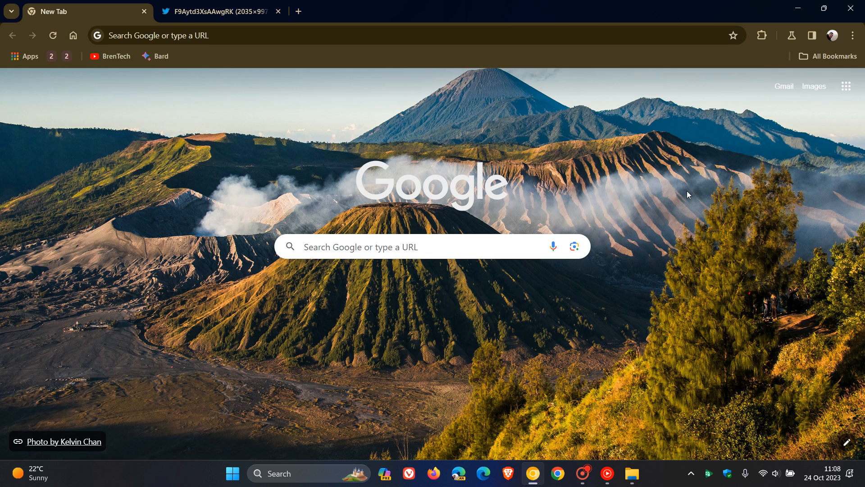
pyautogui.moveTo(248, 98)
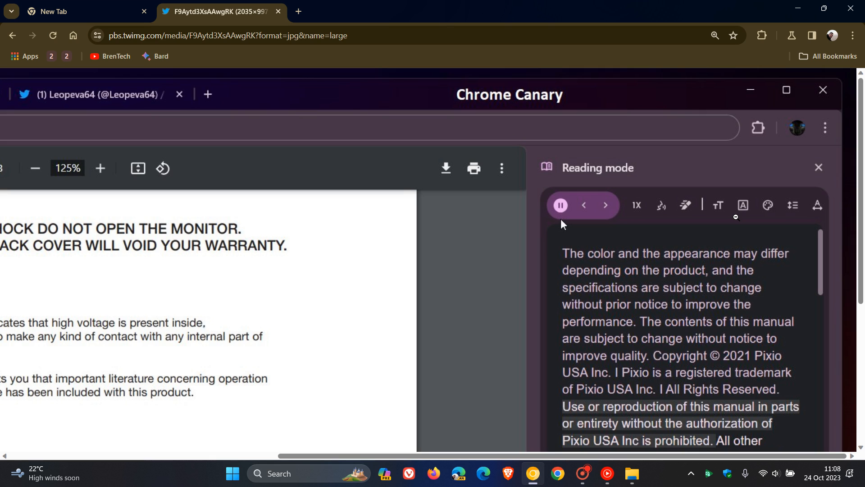
pyautogui.moveTo(712, 218)
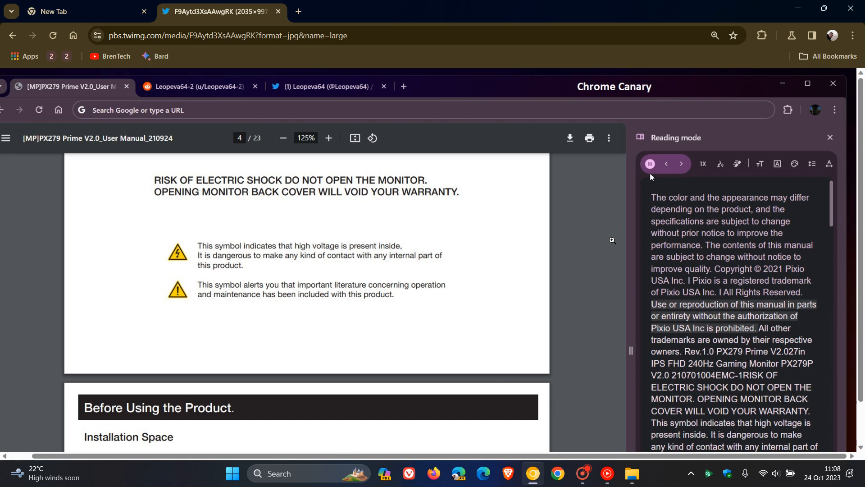
# After viewing the PDF Read Aloud screenshot, go back to the New Tab page.
pyautogui.click(66, 10)
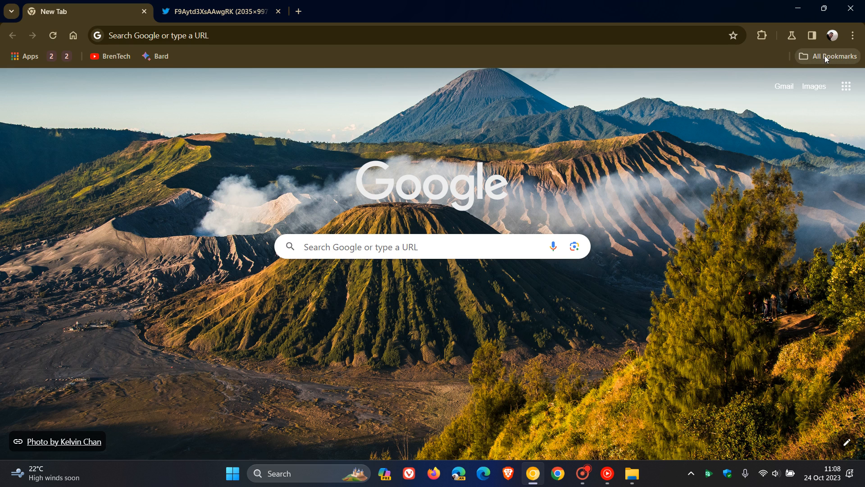
# Reopen Reading mode and drag the panel's edge left twice to widen it.
pyautogui.click(811, 35)
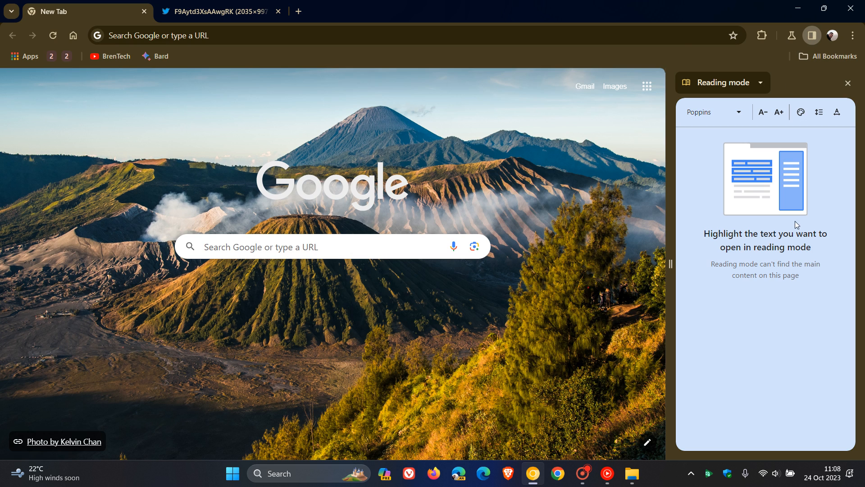
pyautogui.moveTo(668, 273)
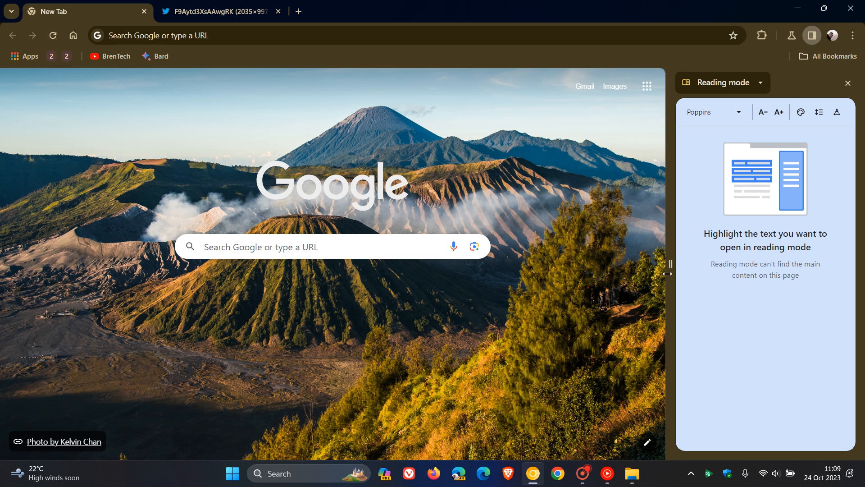
pyautogui.moveTo(669, 264); pyautogui.dragTo(561, 265)
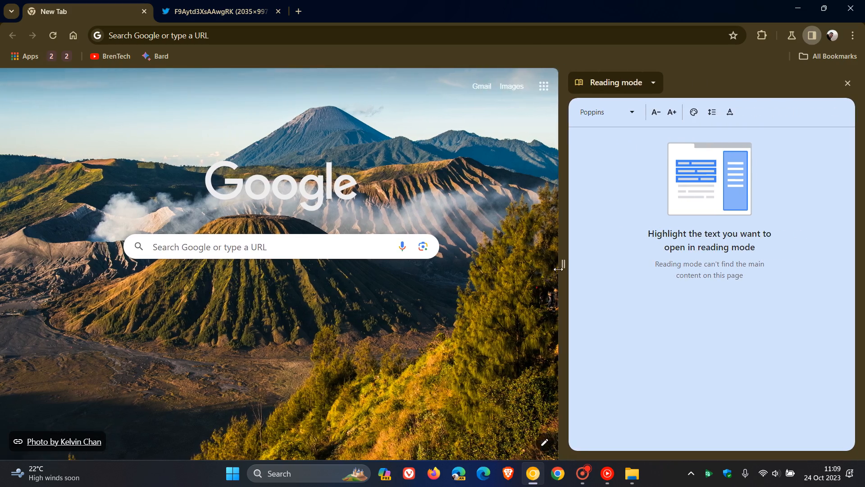
pyautogui.moveTo(561, 265); pyautogui.dragTo(541, 265)
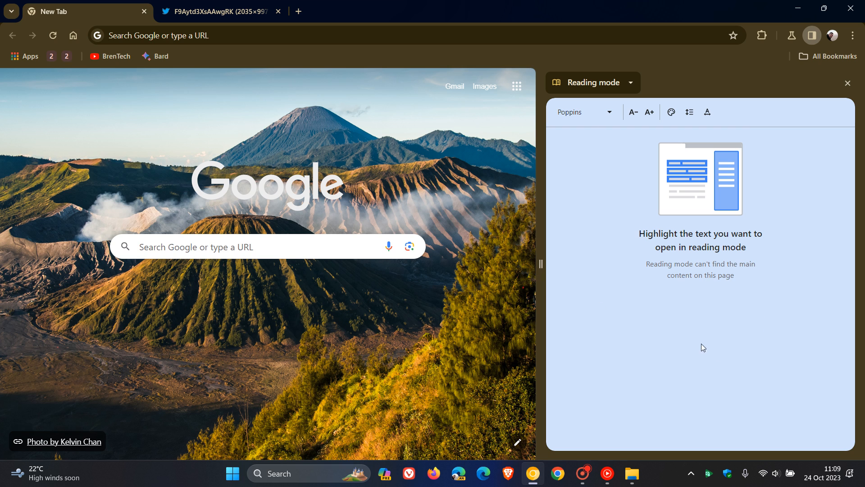
pyautogui.moveTo(742, 303)
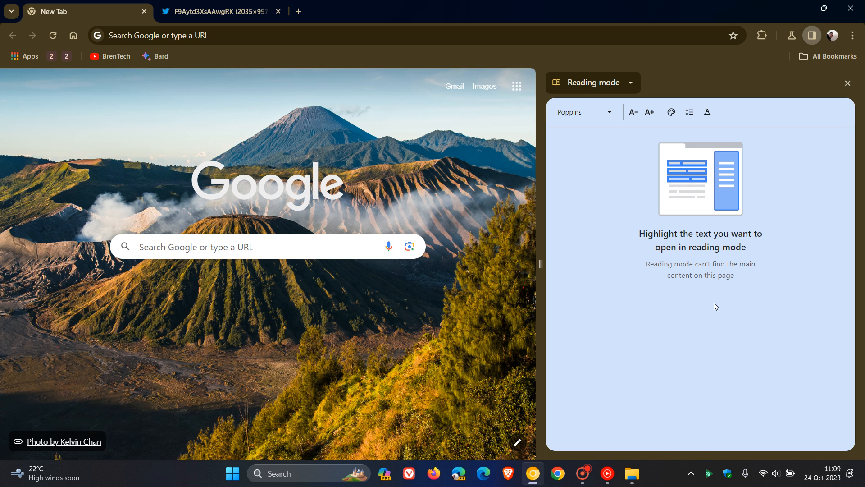
pyautogui.moveTo(754, 329)
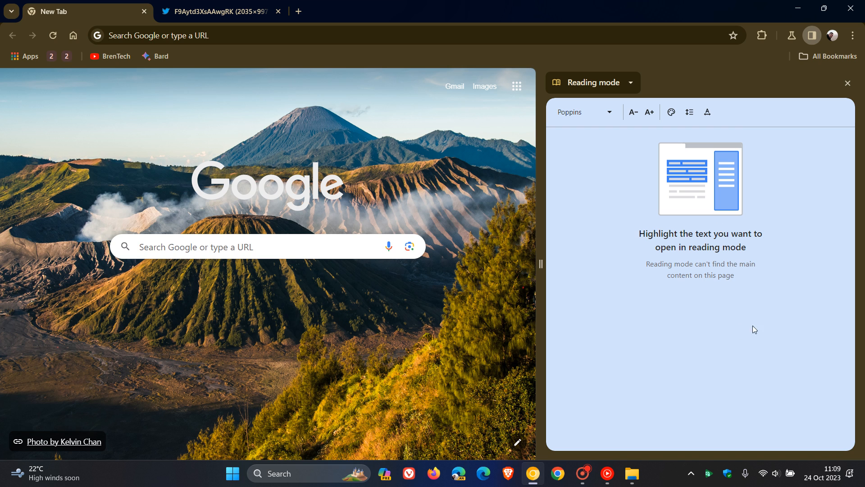
pyautogui.moveTo(647, 150)
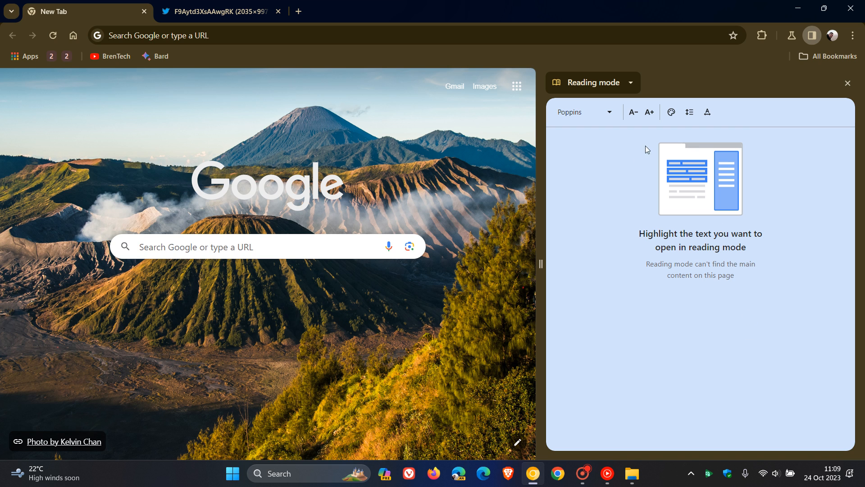
pyautogui.moveTo(824, 120)
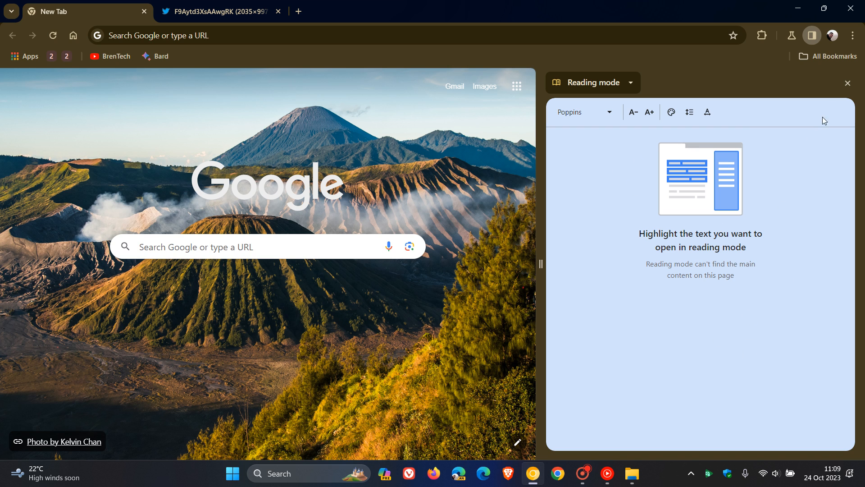
pyautogui.moveTo(848, 83)
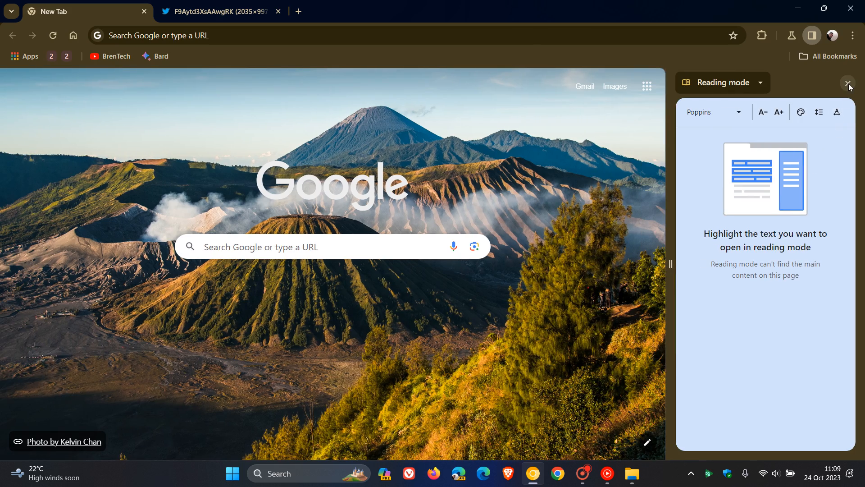
# Close the Reading mode panel with its X, then click a tab in the tab strip.
pyautogui.click(849, 82)
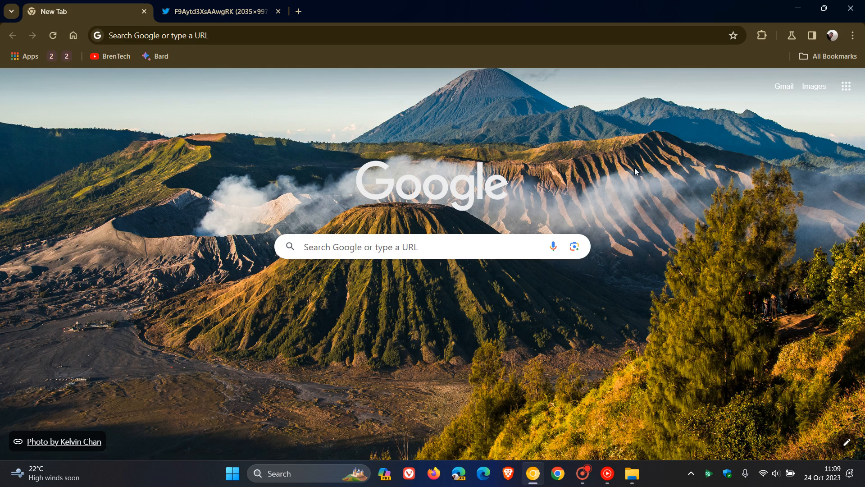
pyautogui.click(218, 11)
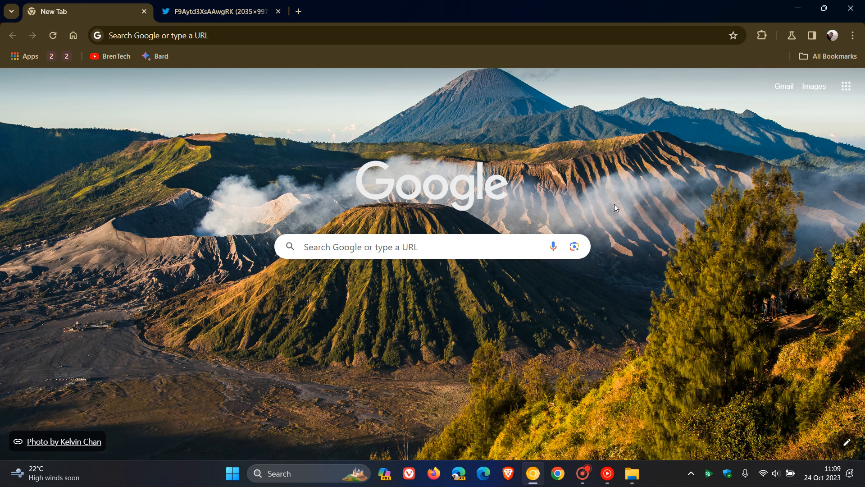
pyautogui.moveTo(652, 207)
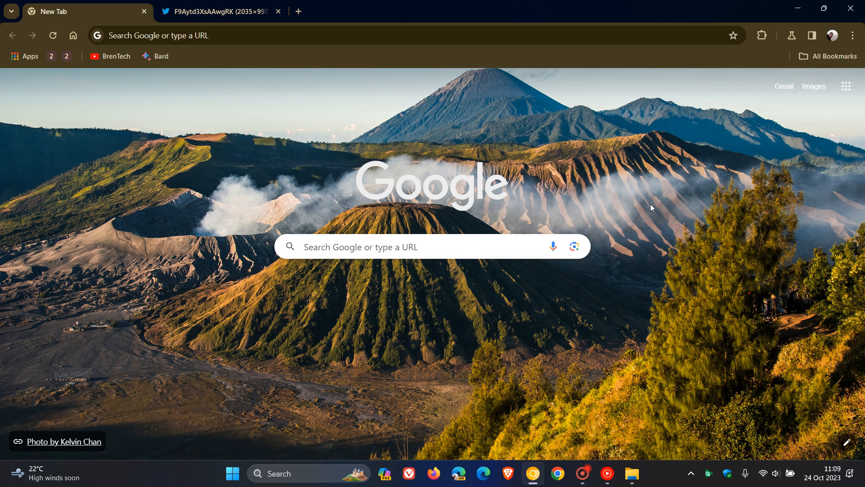